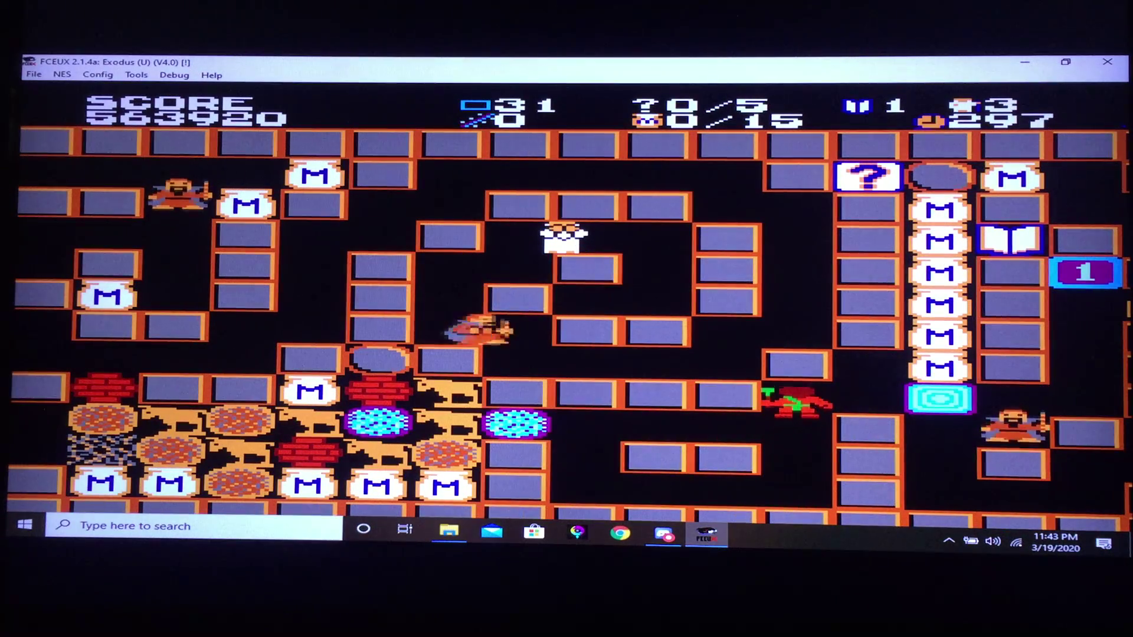
# Play on to a score of 564020 with four lives and record save state 1.
pyautogui.press('F1')
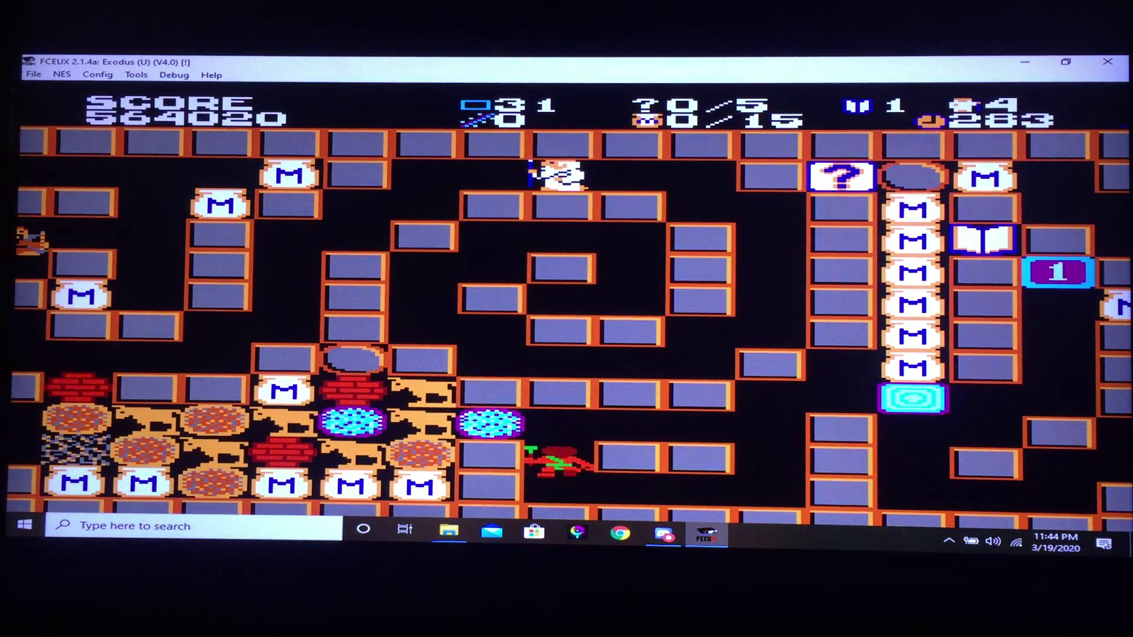
pyautogui.press('F1')
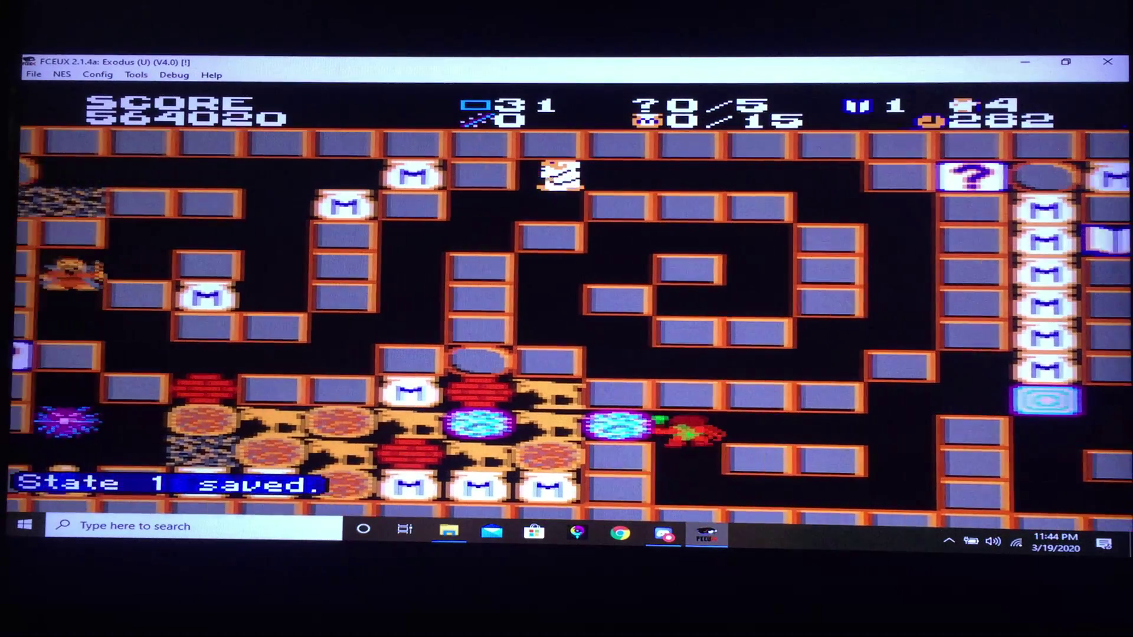